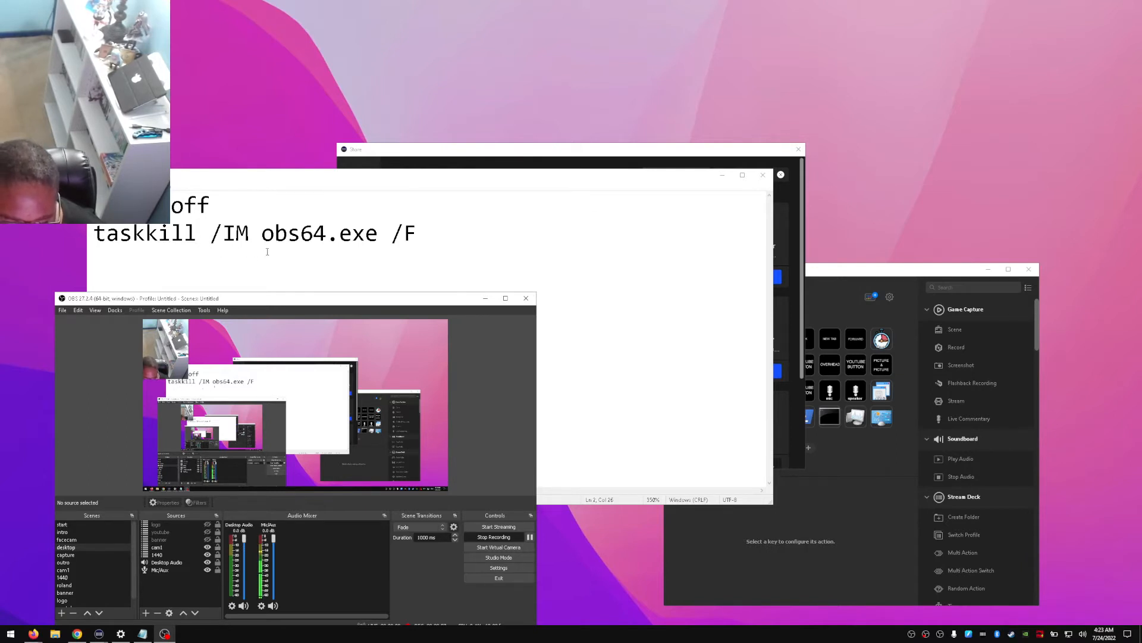
{"action": "mouse_move", "coordinate": [212, 248]}
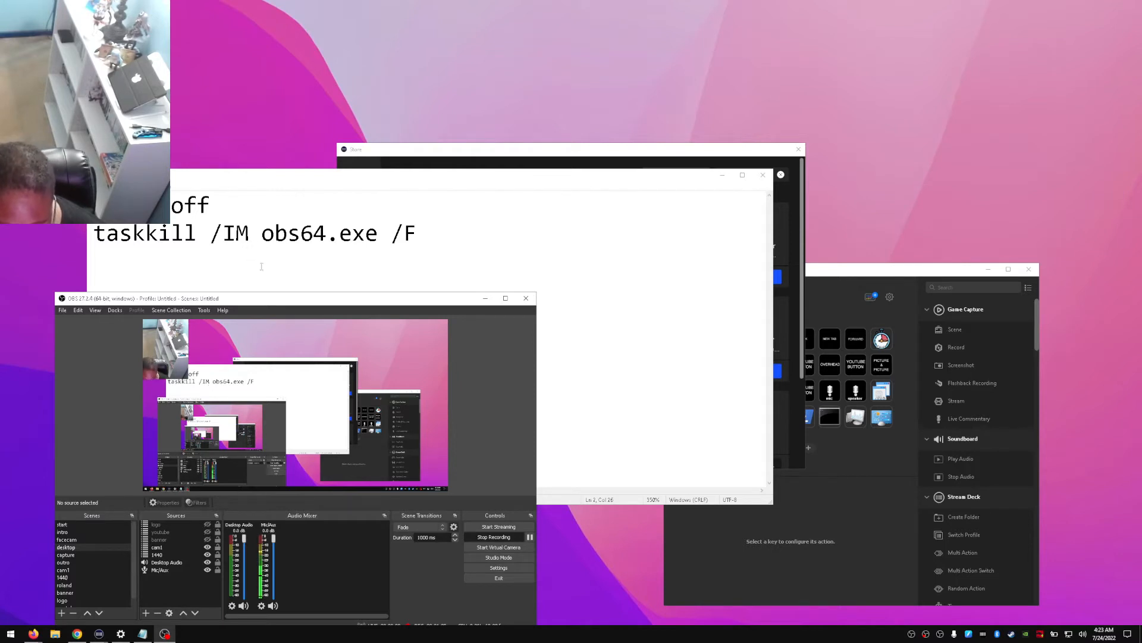
{"action": "mouse_move", "coordinate": [345, 263]}
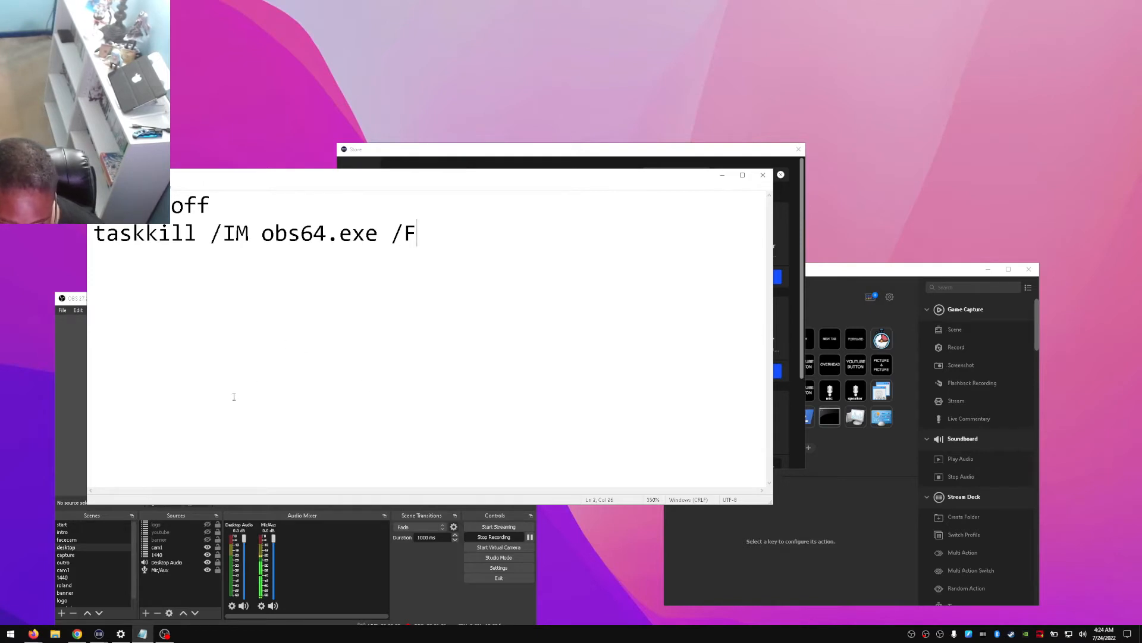
{"action": "mouse_move", "coordinate": [194, 385]}
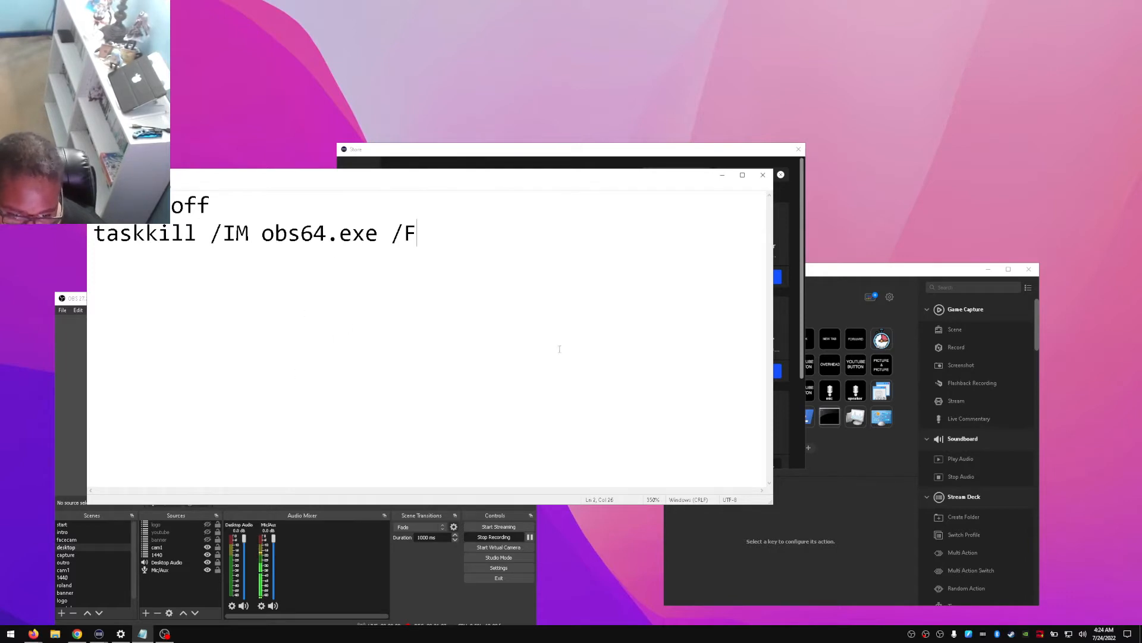
{"action": "mouse_move", "coordinate": [160, 313]}
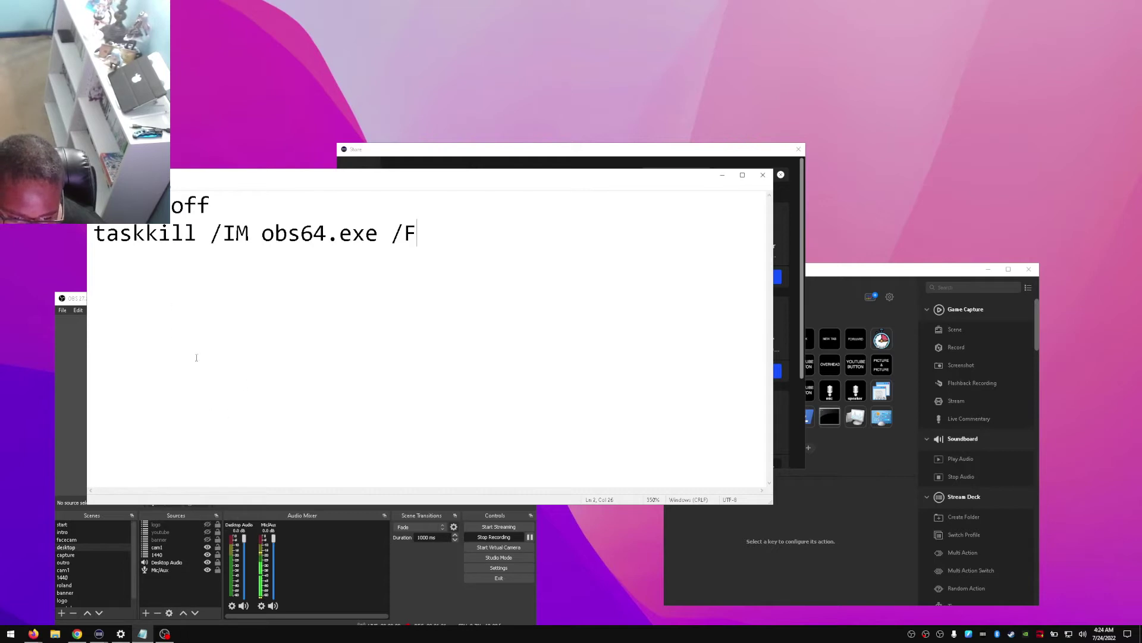
{"action": "mouse_move", "coordinate": [486, 490]}
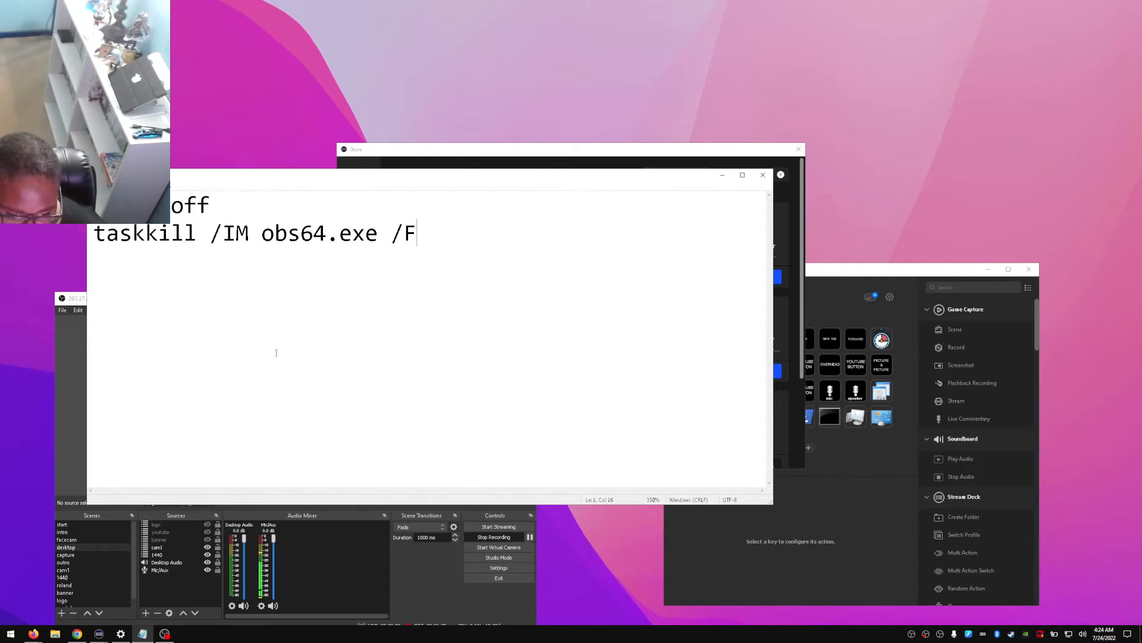
{"action": "mouse_move", "coordinate": [879, 80]}
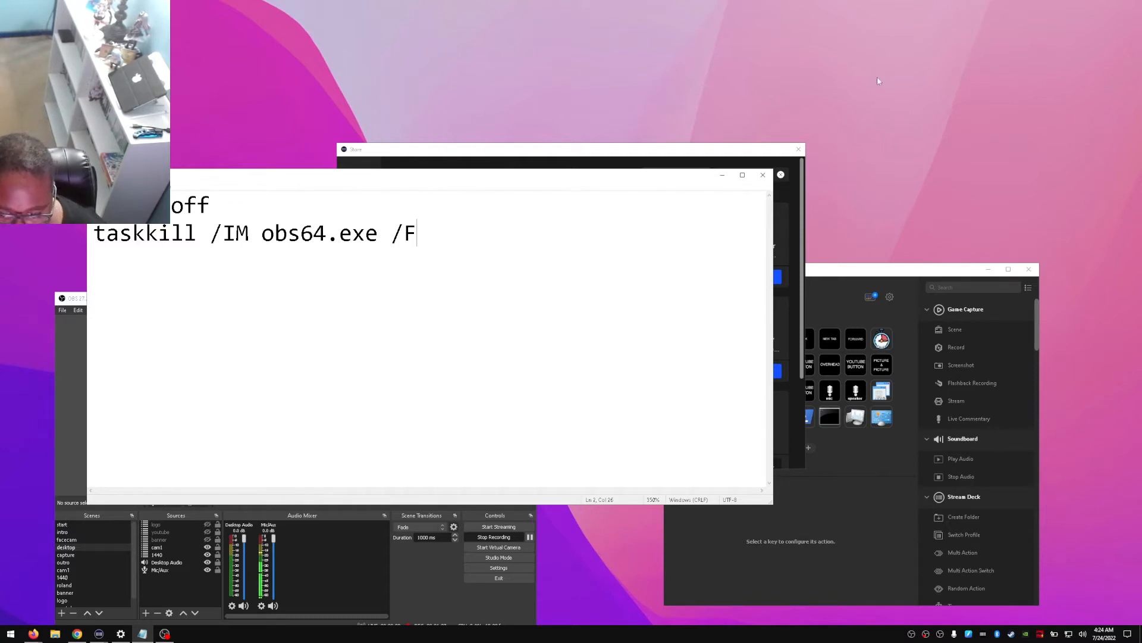
{"action": "mouse_move", "coordinate": [763, 175]}
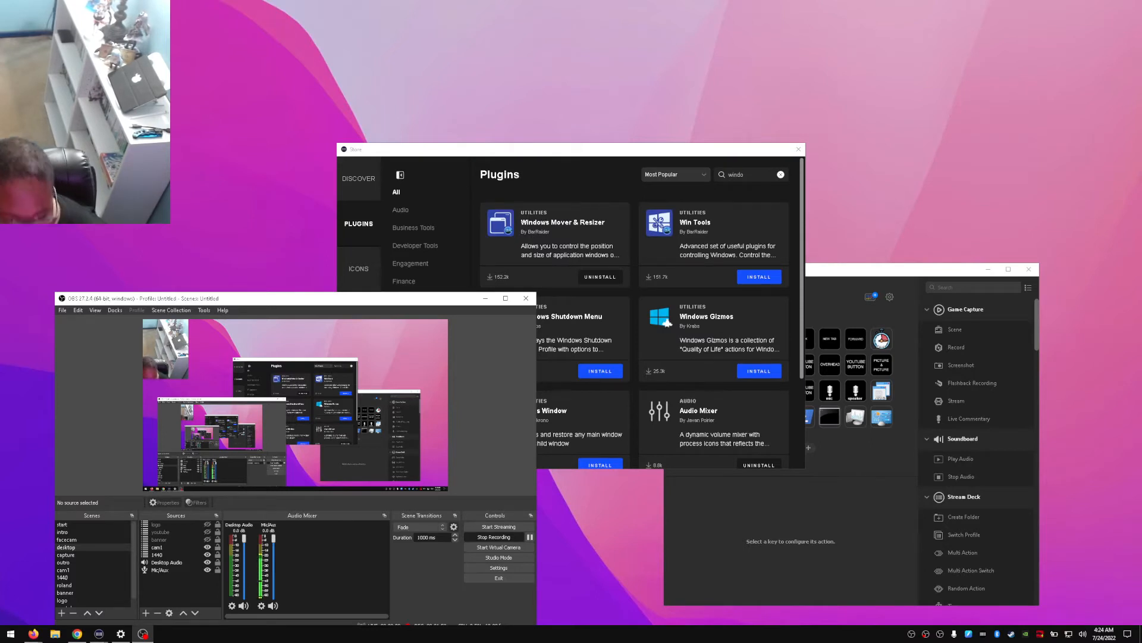
{"action": "mouse_move", "coordinate": [119, 336]}
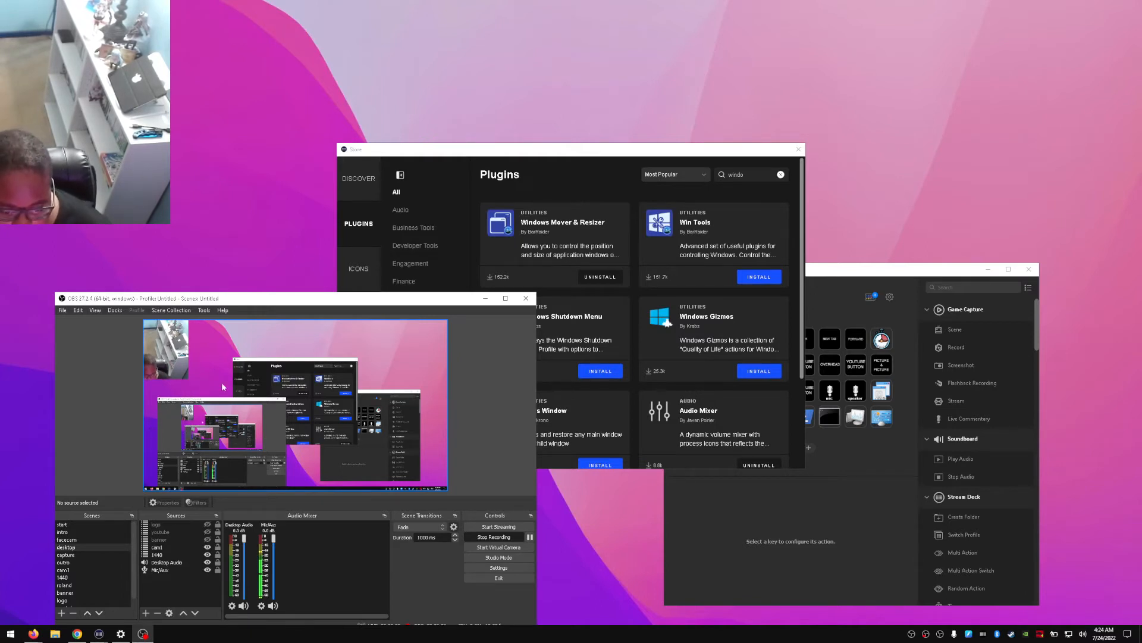
{"action": "mouse_move", "coordinate": [271, 446]}
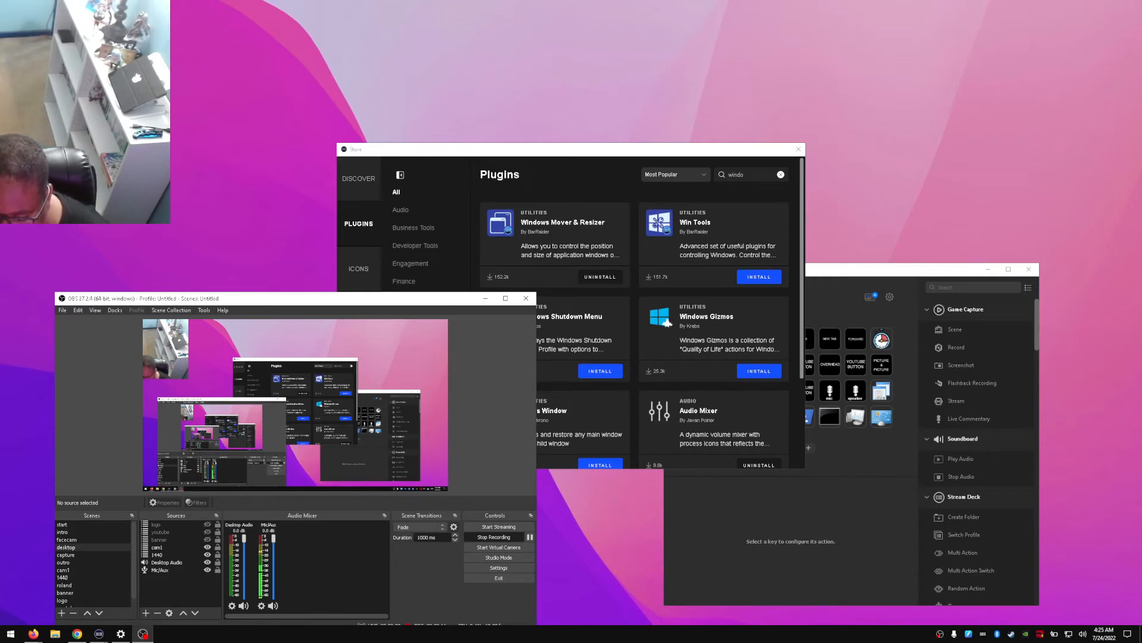
{"action": "mouse_move", "coordinate": [735, 617]}
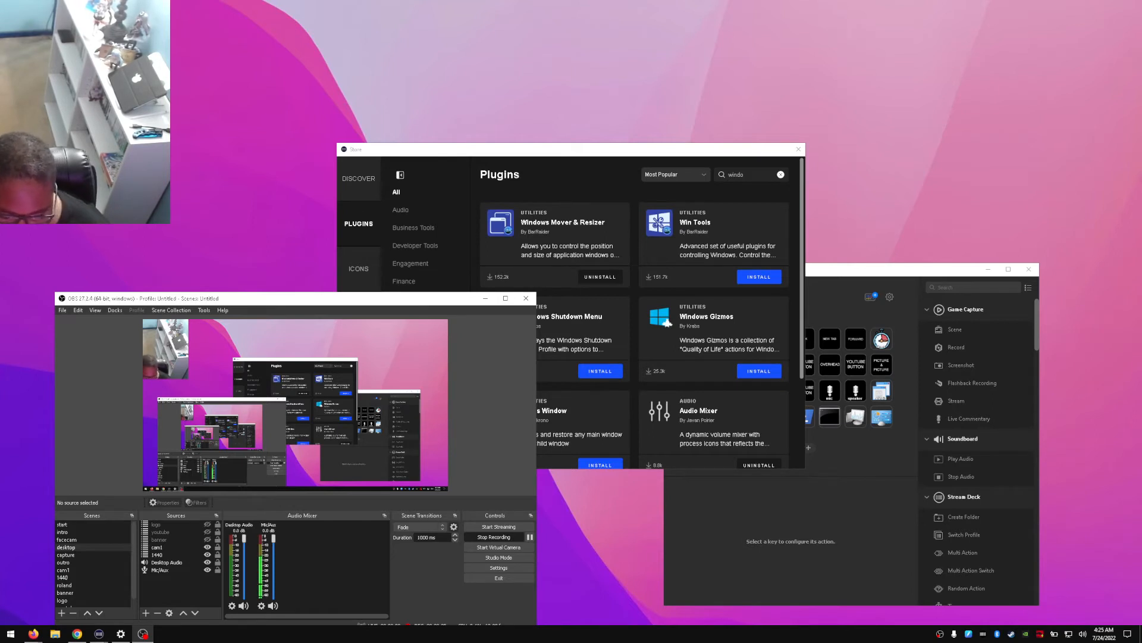
{"action": "mouse_move", "coordinate": [981, 620]}
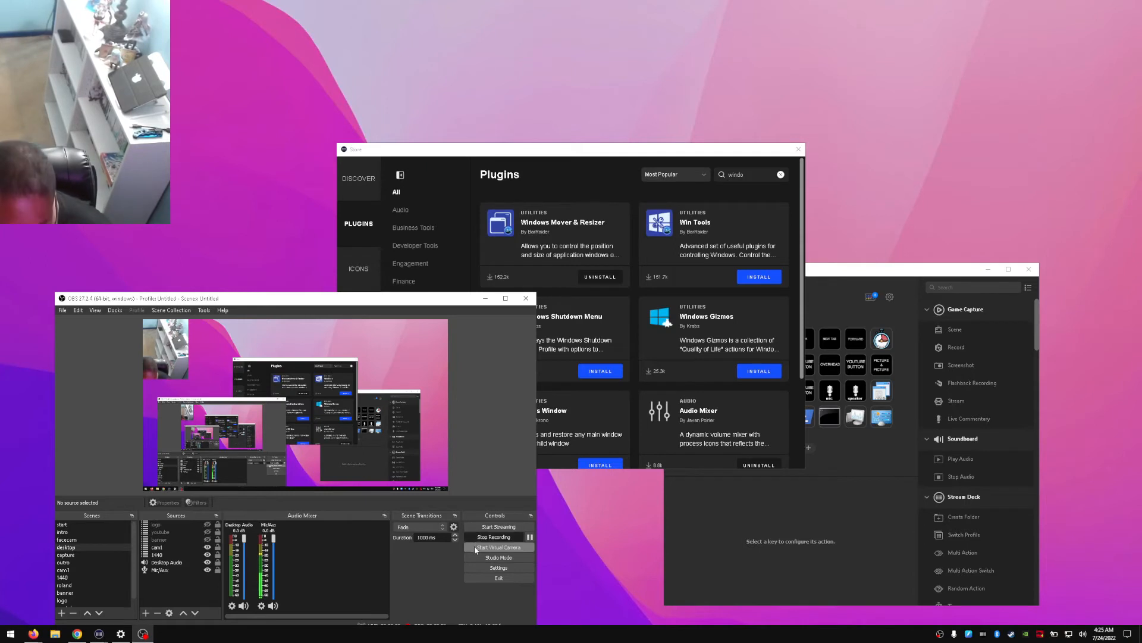
{"action": "mouse_move", "coordinate": [498, 548]}
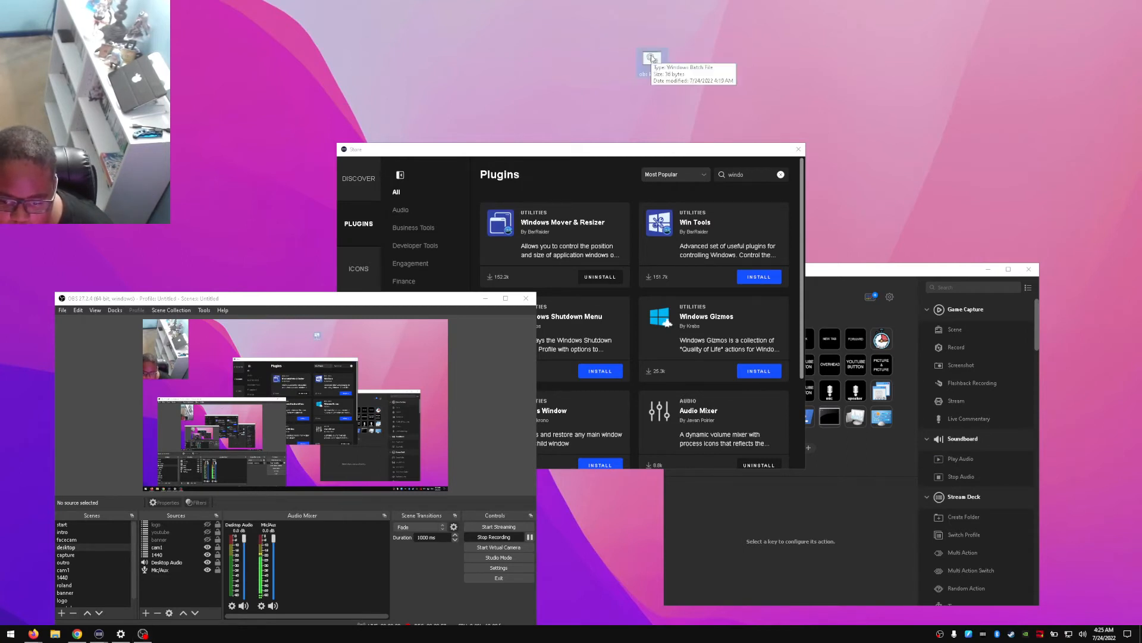
{"action": "mouse_move", "coordinate": [611, 90]}
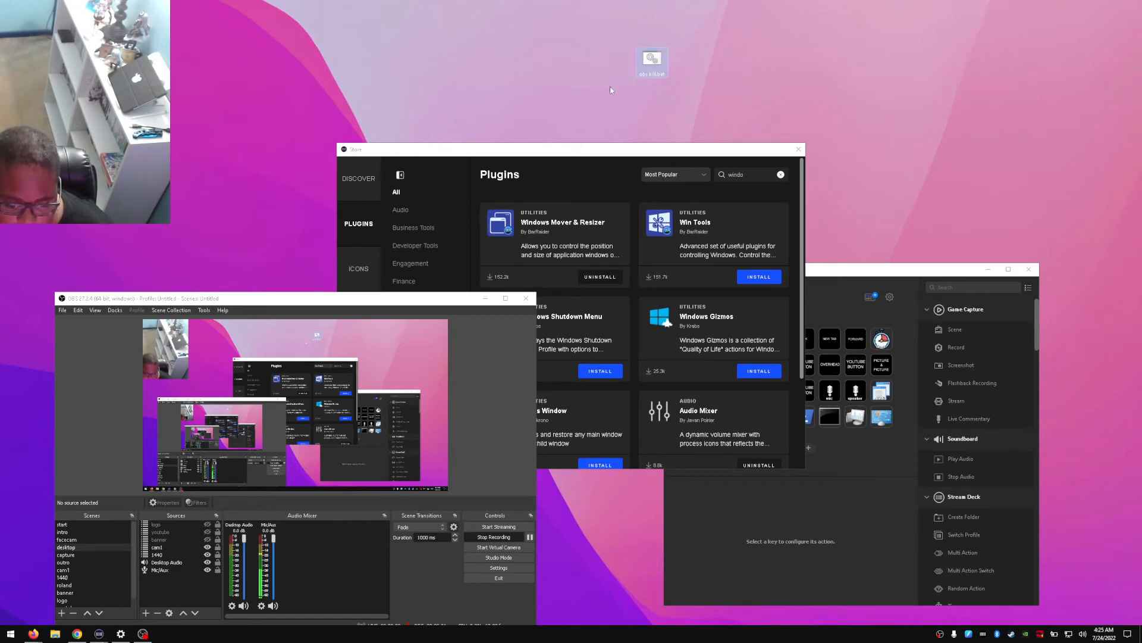
{"action": "mouse_move", "coordinate": [598, 44]}
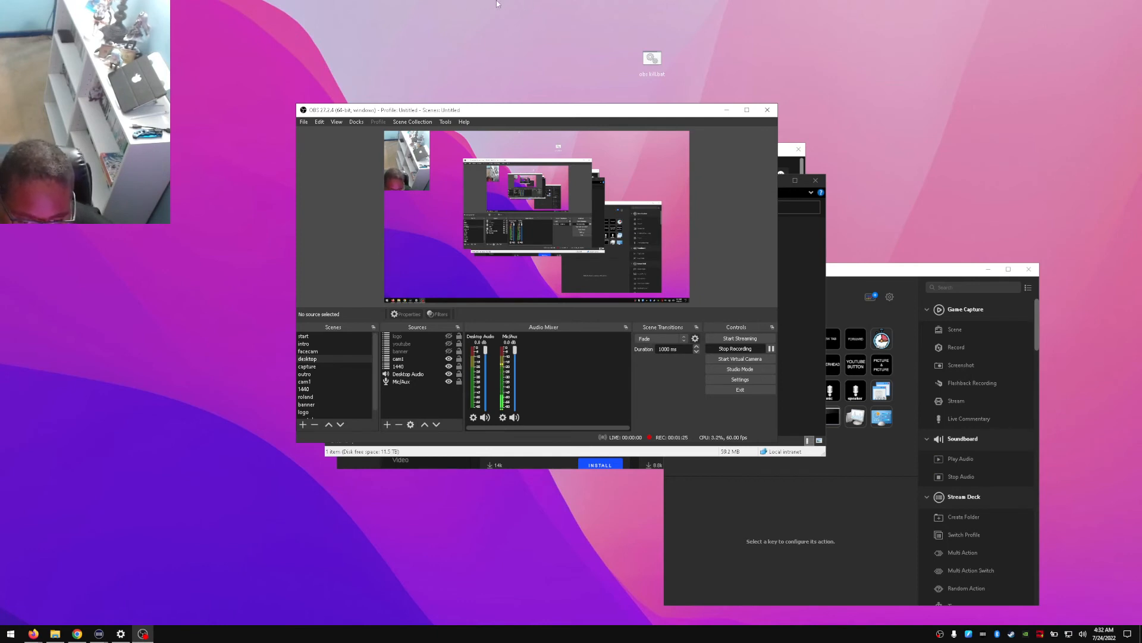
{"action": "left_click", "coordinate": [303, 122]}
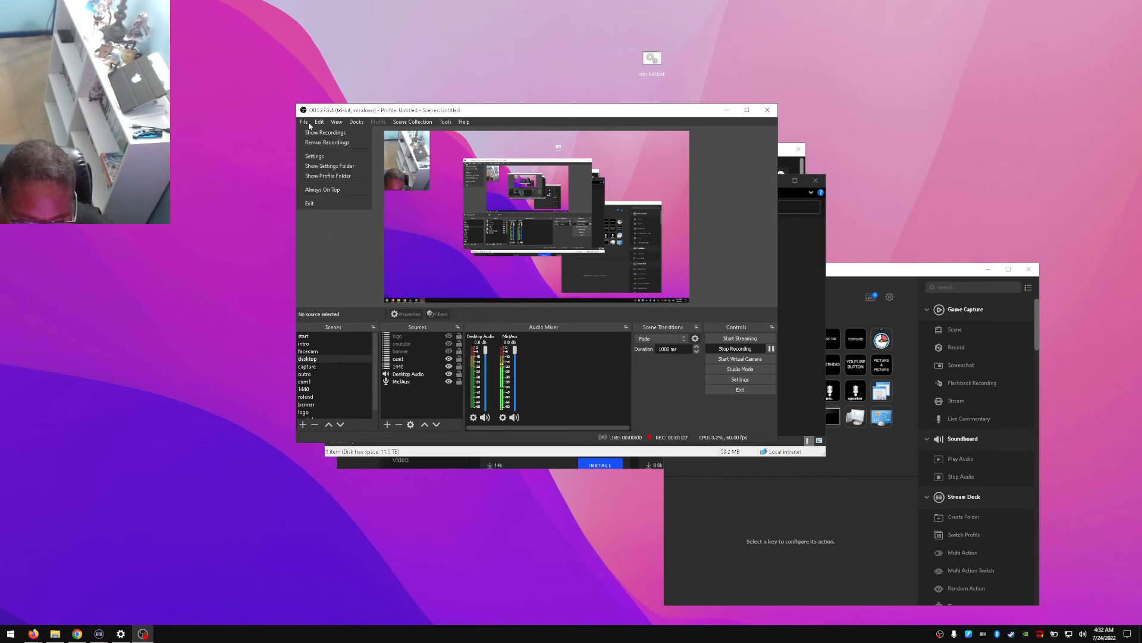
{"action": "mouse_move", "coordinate": [326, 142]}
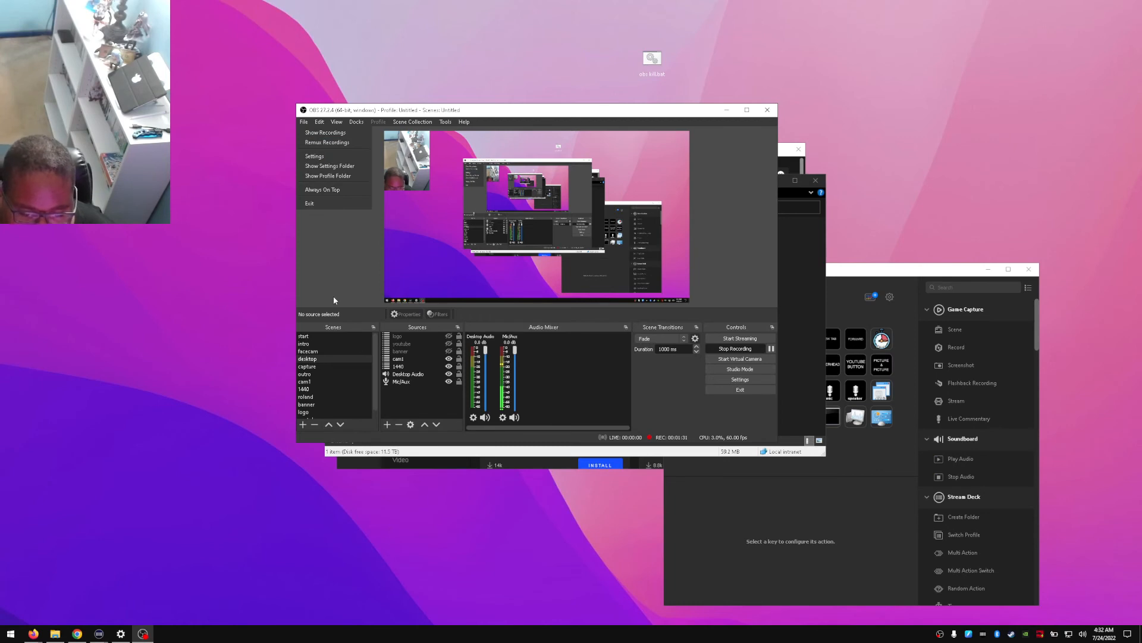
{"action": "left_click", "coordinate": [318, 288]}
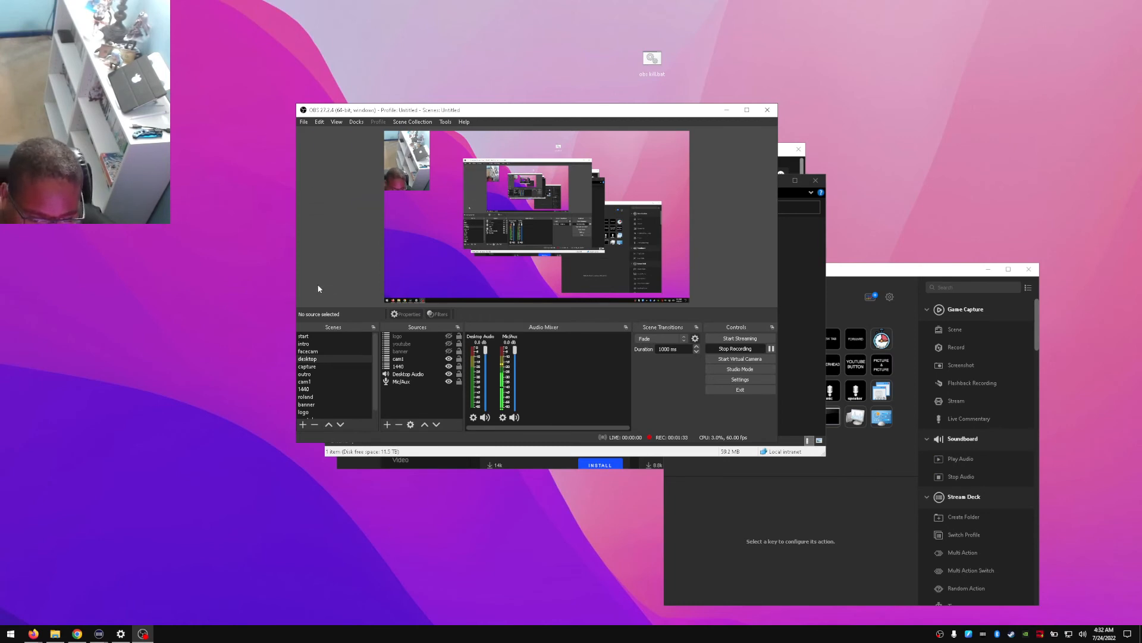
{"action": "mouse_move", "coordinate": [290, 316]}
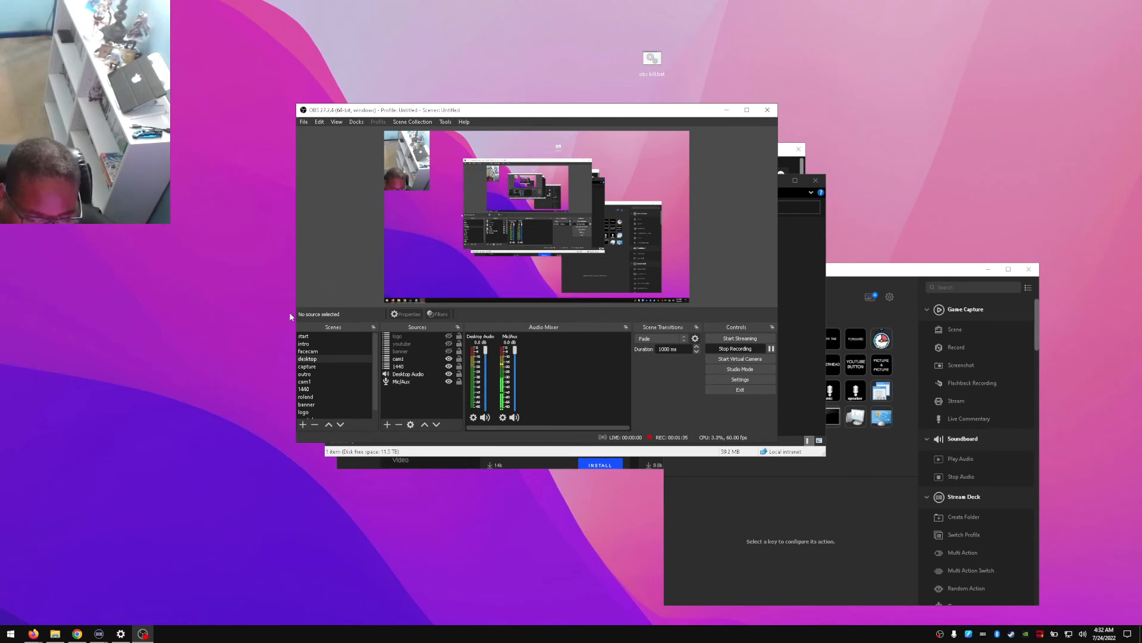
{"action": "mouse_move", "coordinate": [290, 232]}
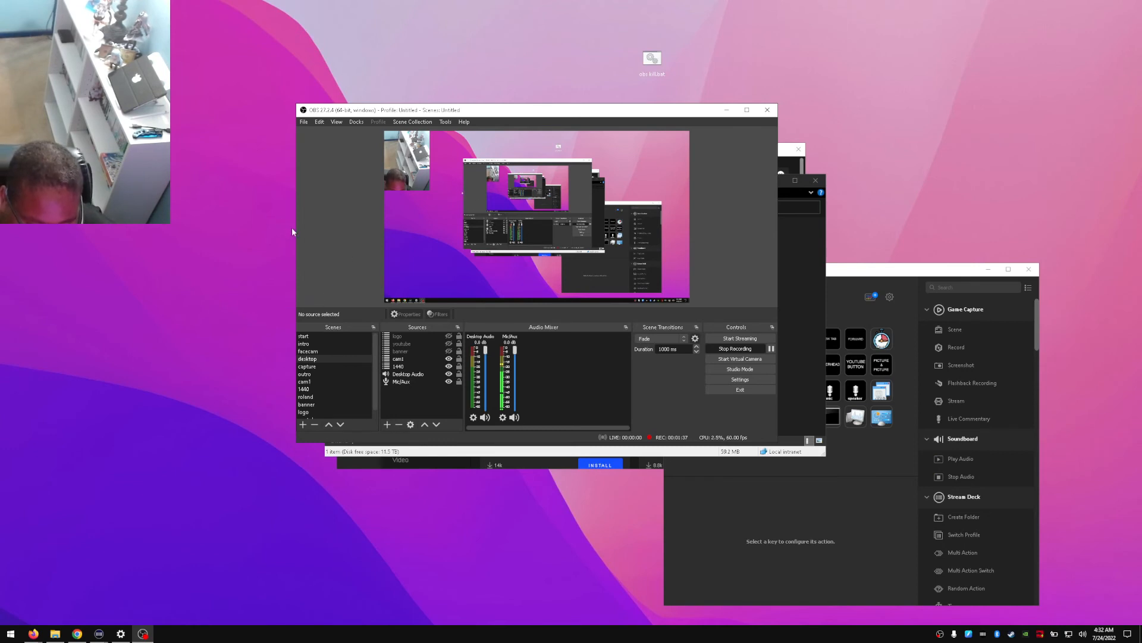
{"action": "mouse_move", "coordinate": [299, 220]}
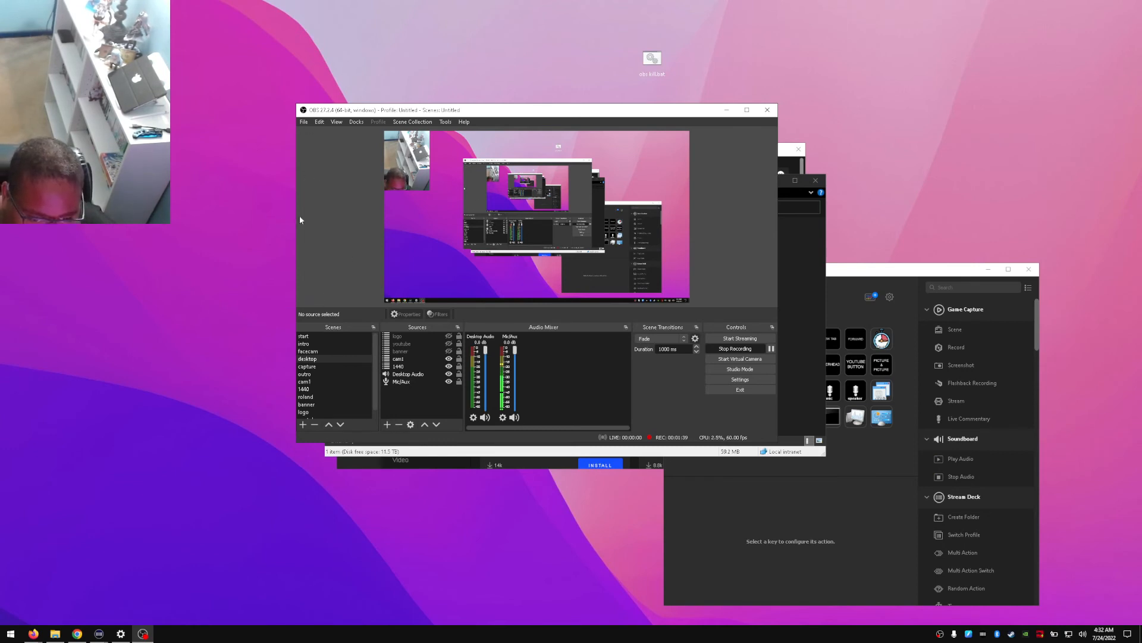
{"action": "mouse_move", "coordinate": [279, 202]}
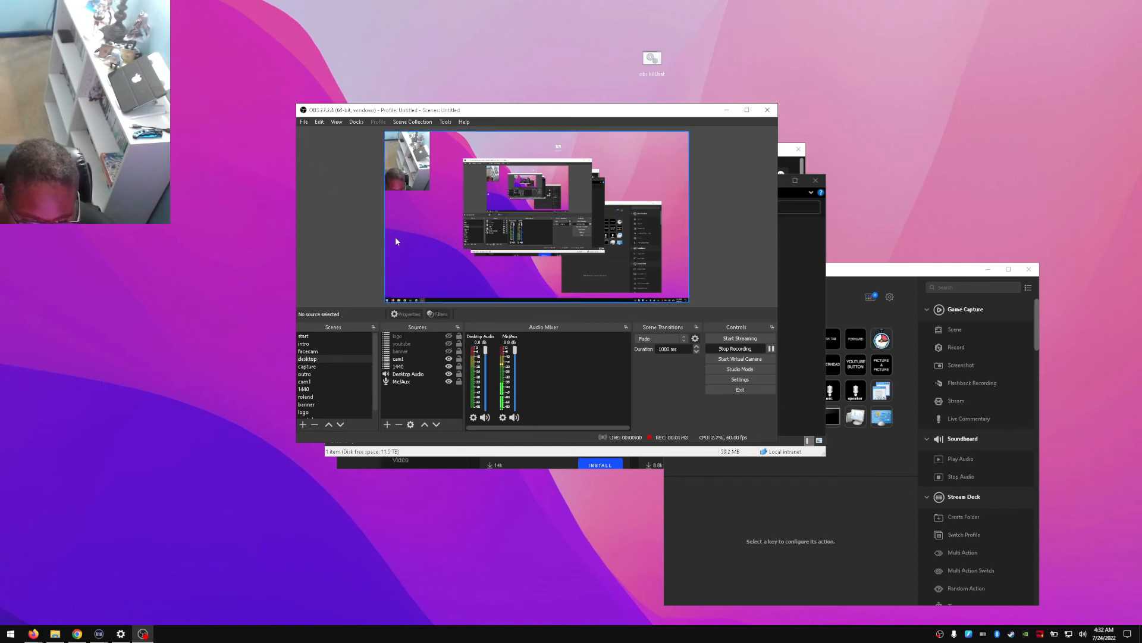
{"action": "mouse_move", "coordinate": [350, 177]}
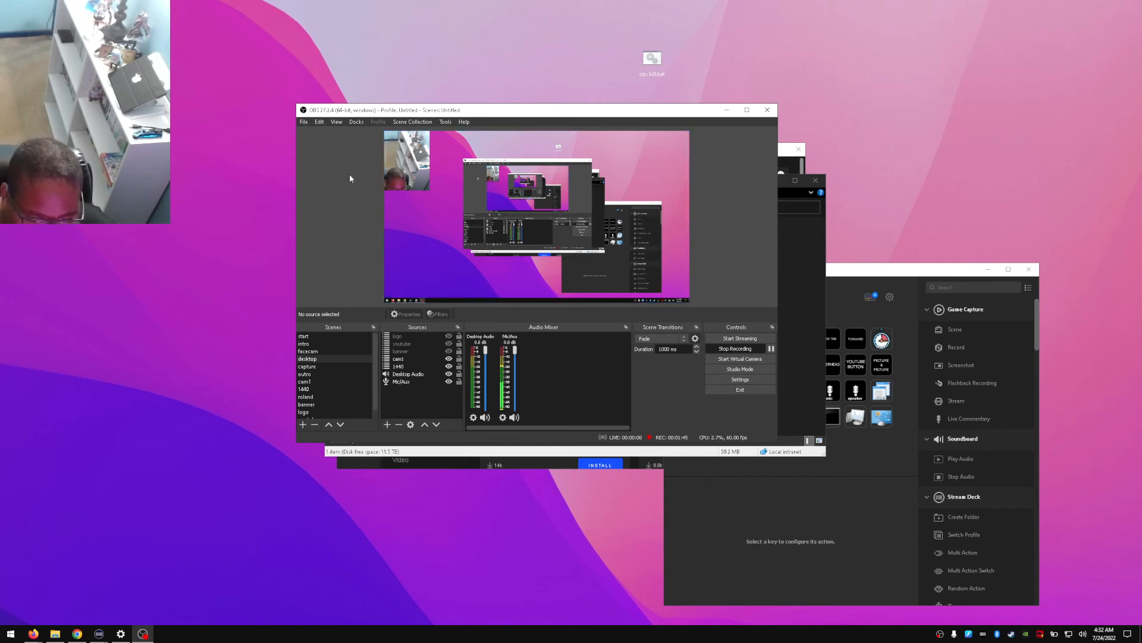
{"action": "mouse_move", "coordinate": [331, 190]}
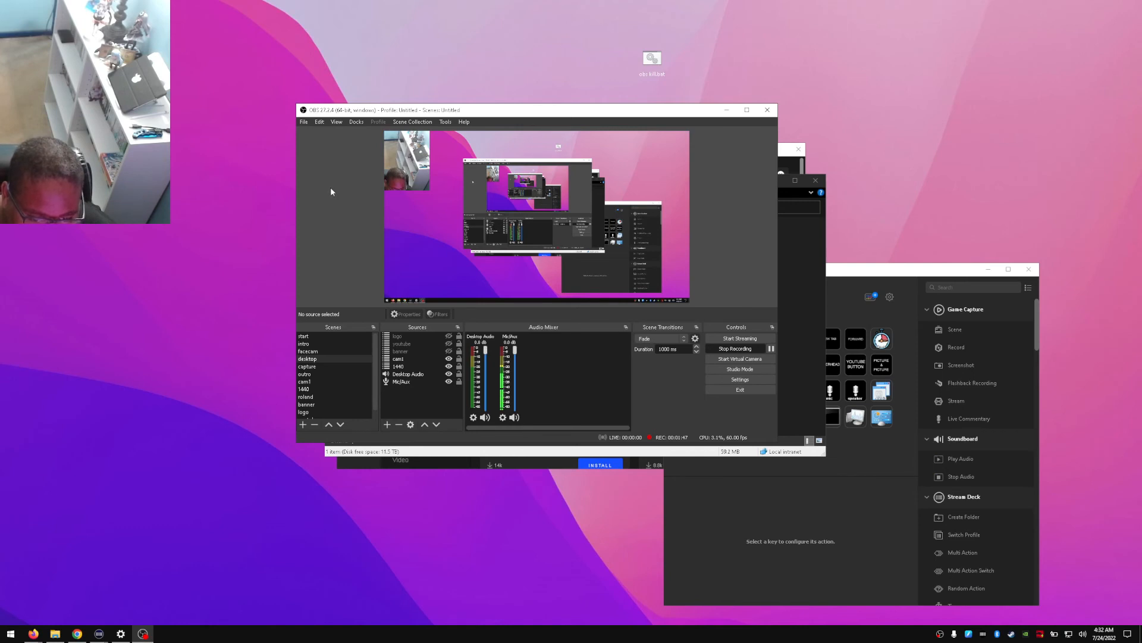
{"action": "mouse_move", "coordinate": [313, 251]}
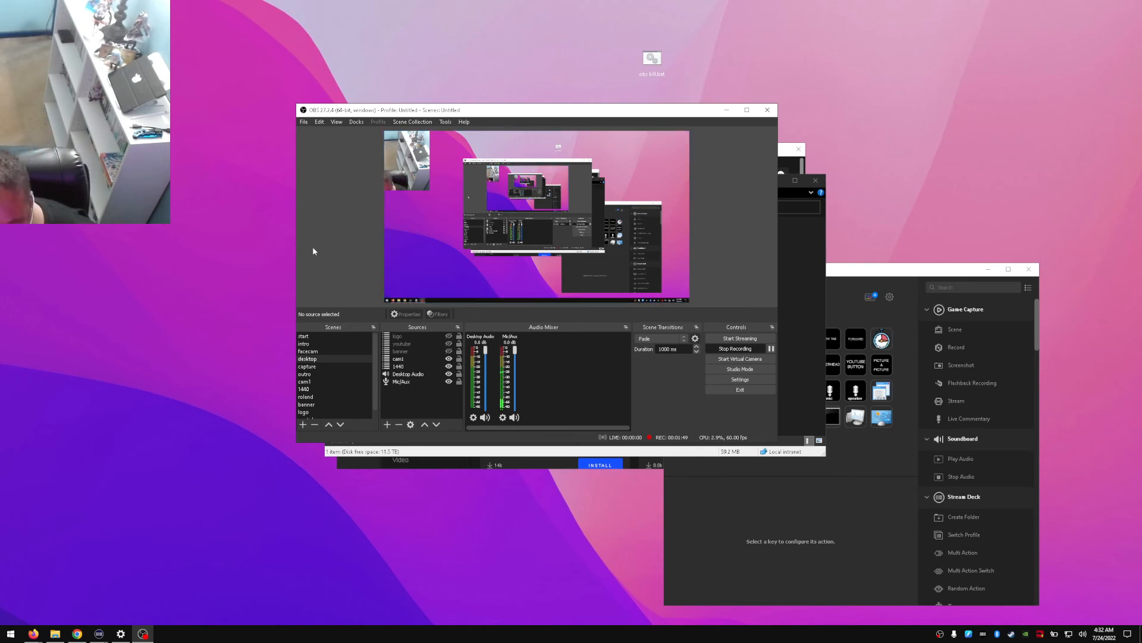
{"action": "mouse_move", "coordinate": [336, 212]}
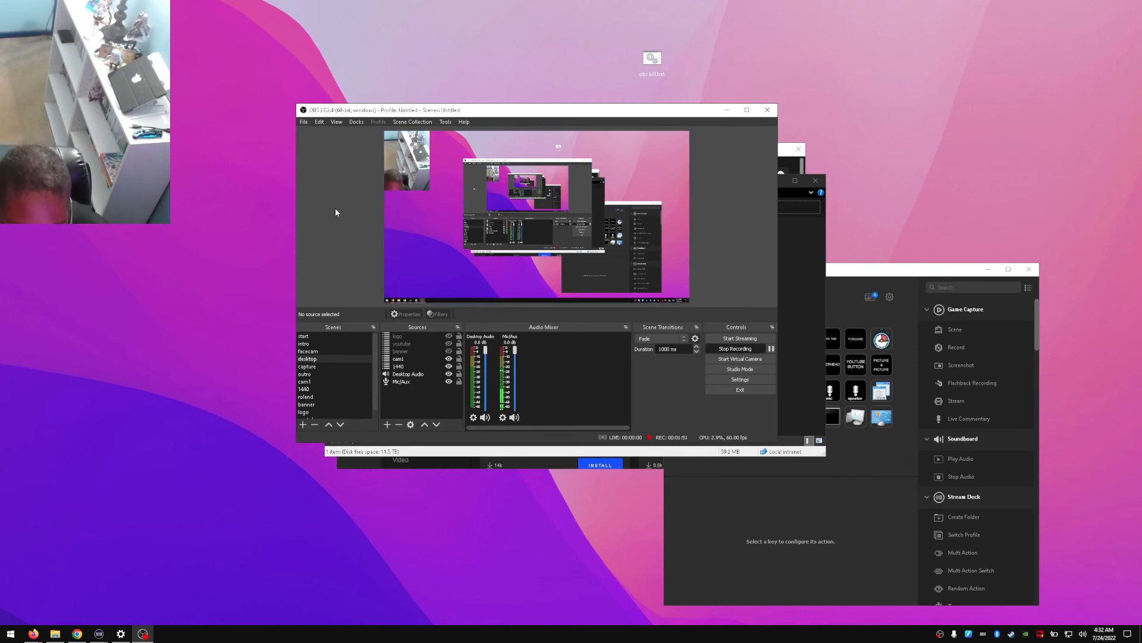
{"action": "mouse_move", "coordinate": [372, 290]}
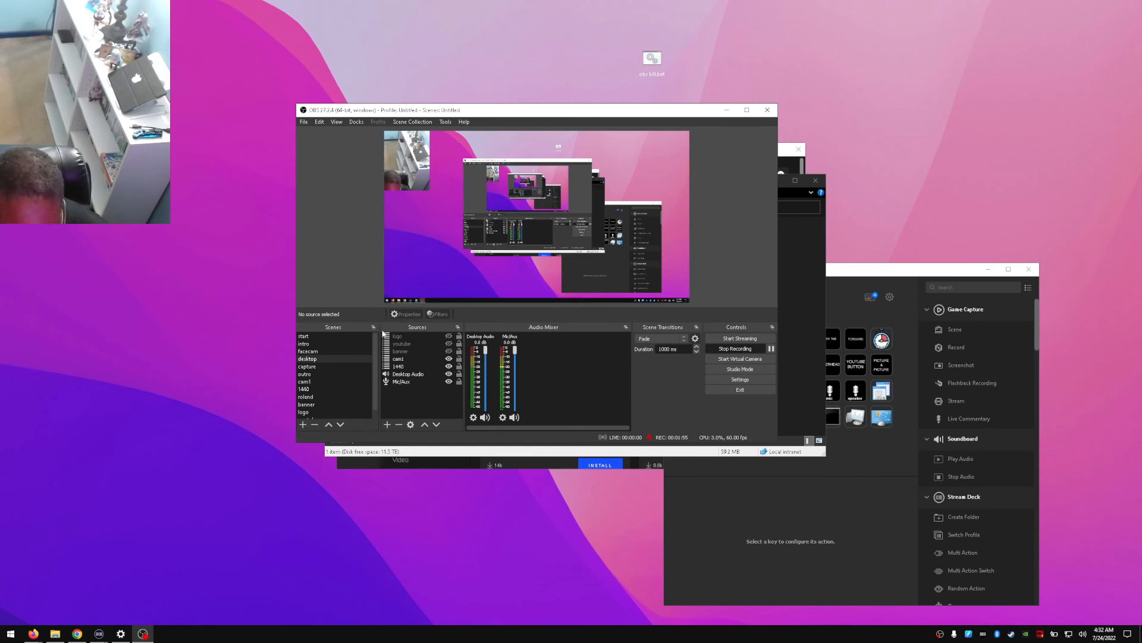
{"action": "mouse_move", "coordinate": [487, 336]}
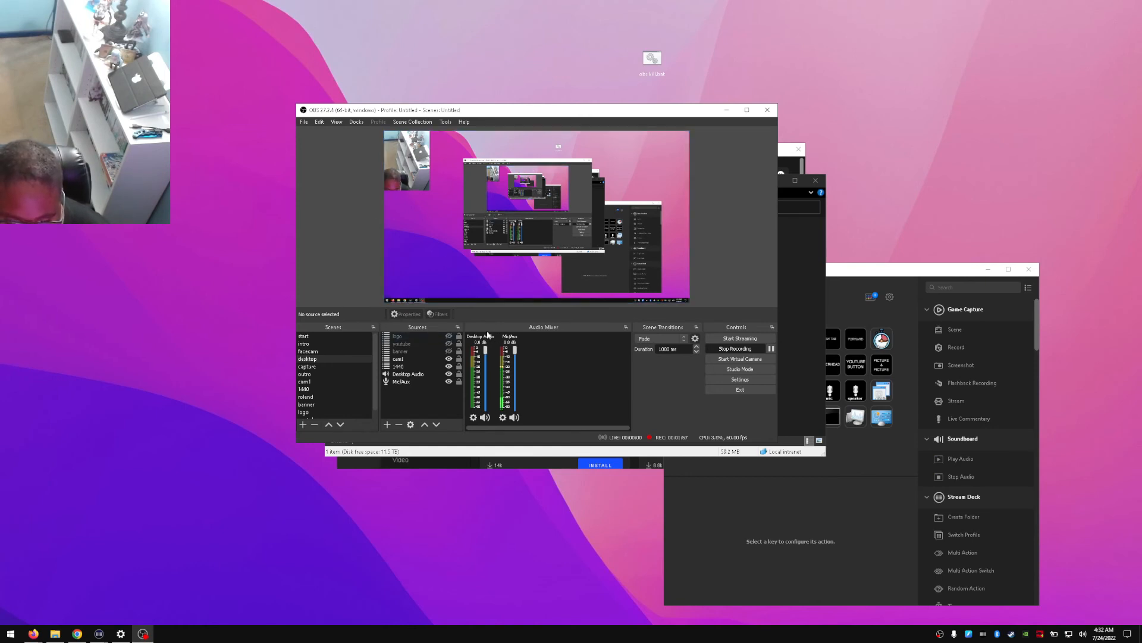
{"action": "mouse_move", "coordinate": [554, 360]}
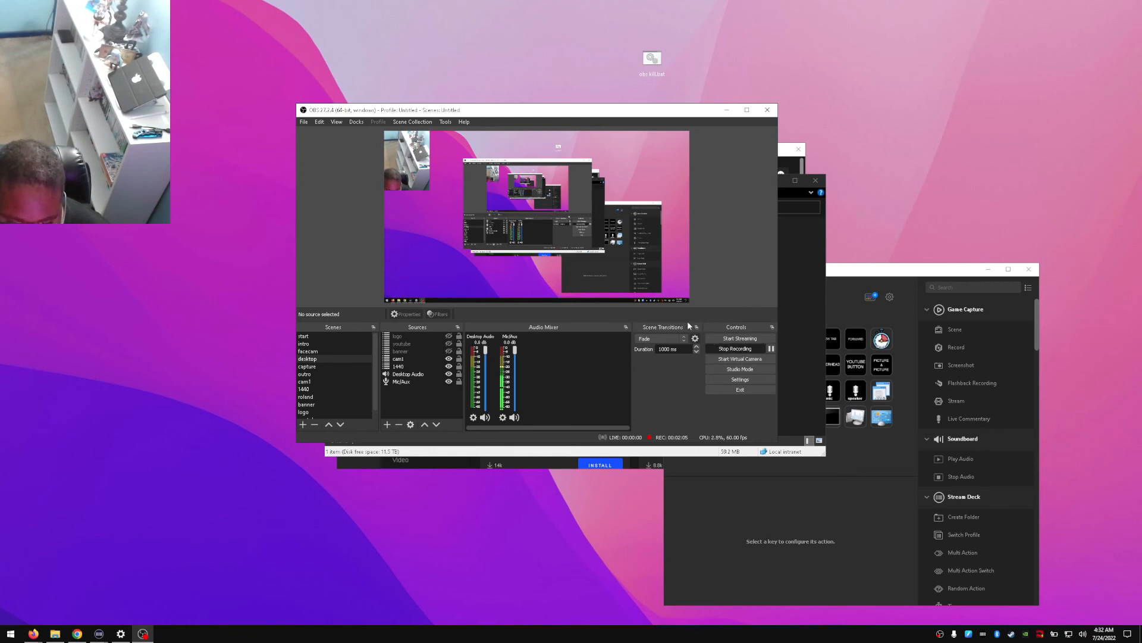
{"action": "mouse_move", "coordinate": [675, 379]}
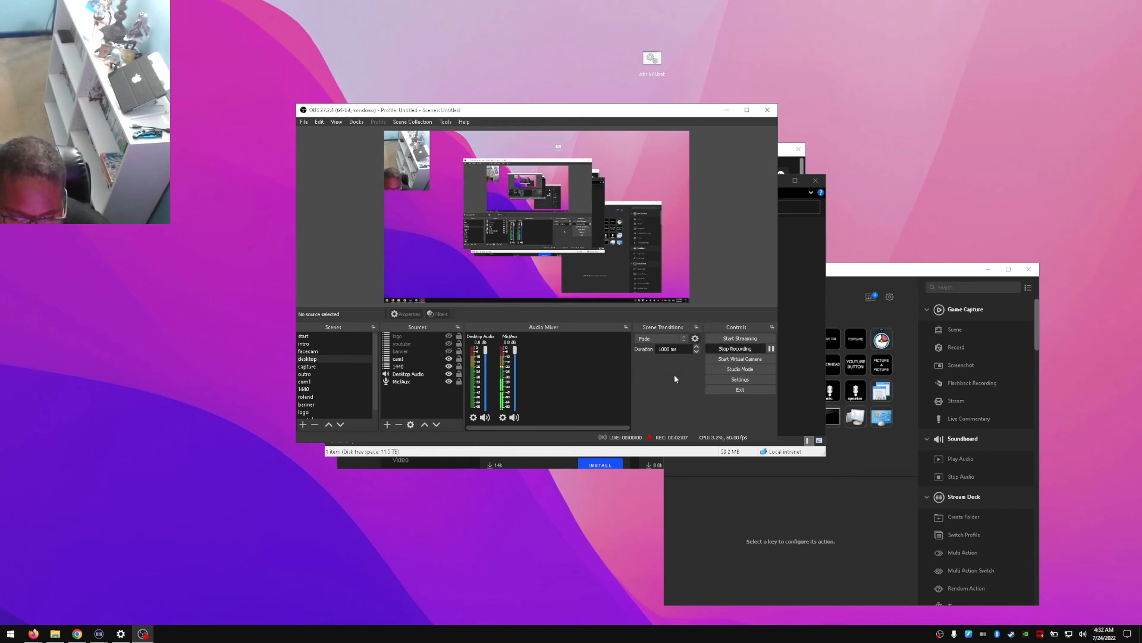
{"action": "mouse_move", "coordinate": [653, 386]}
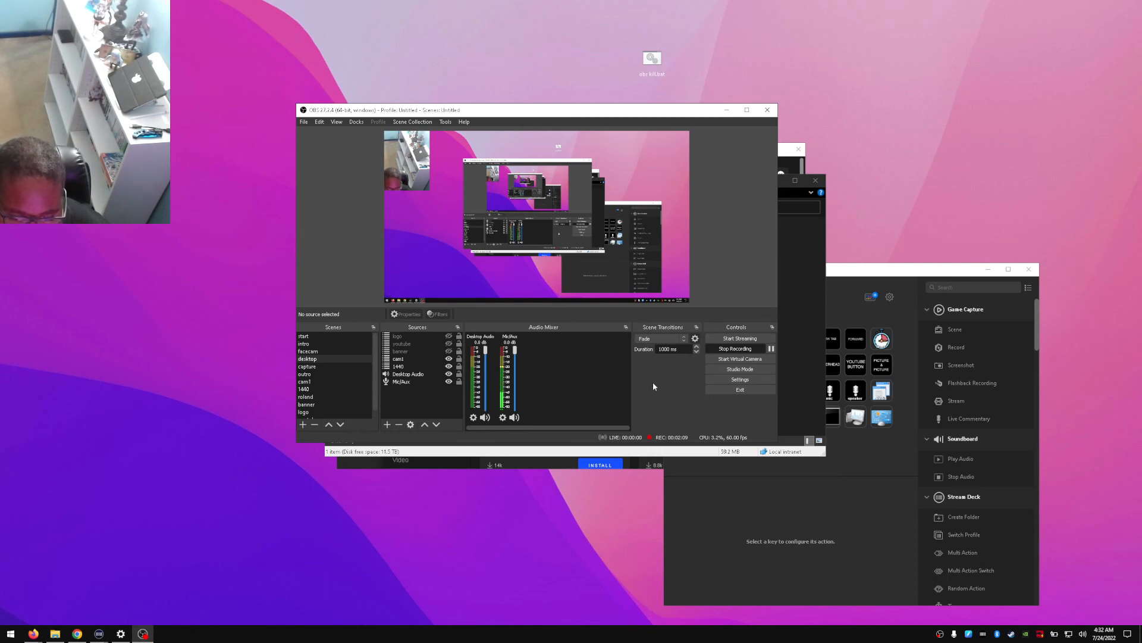
{"action": "mouse_move", "coordinate": [651, 388]}
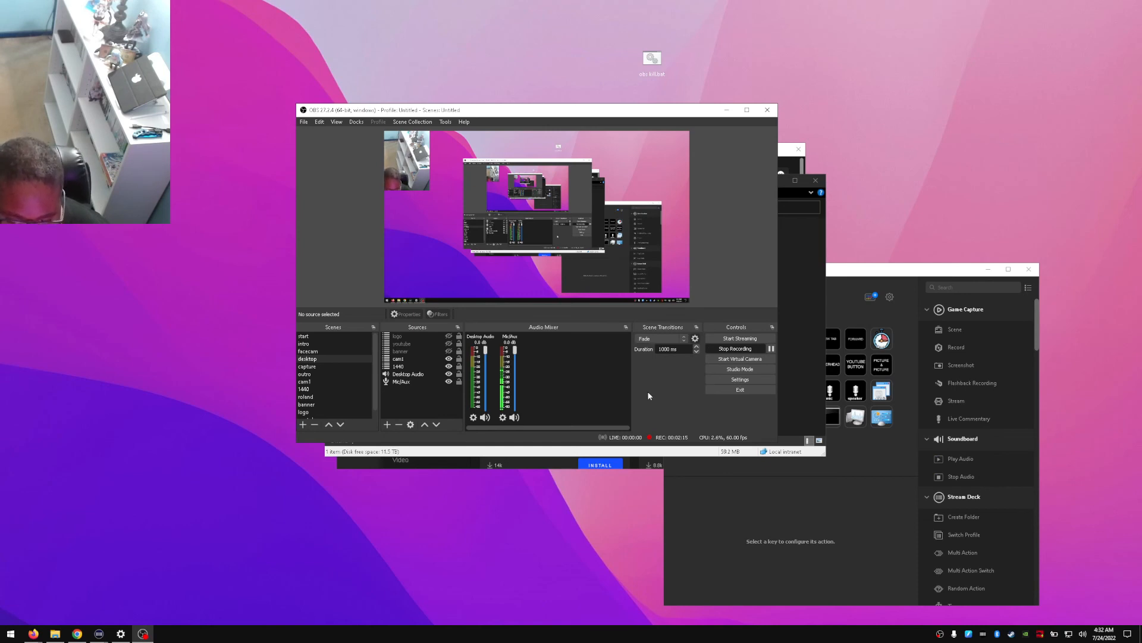
{"action": "mouse_move", "coordinate": [645, 399]}
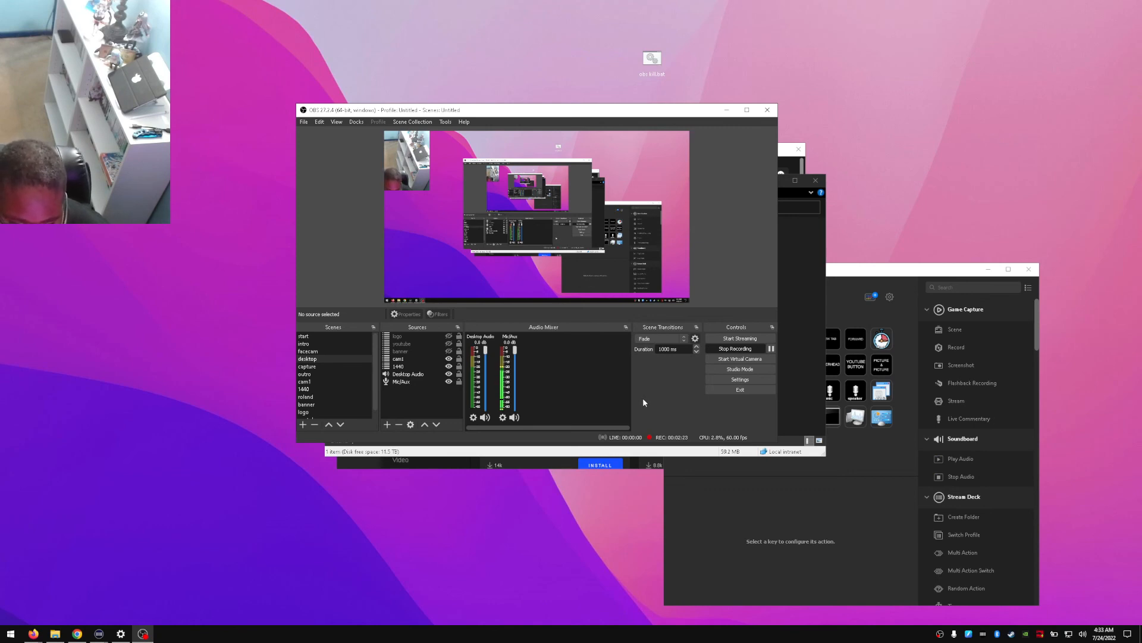
{"action": "mouse_move", "coordinate": [602, 337]}
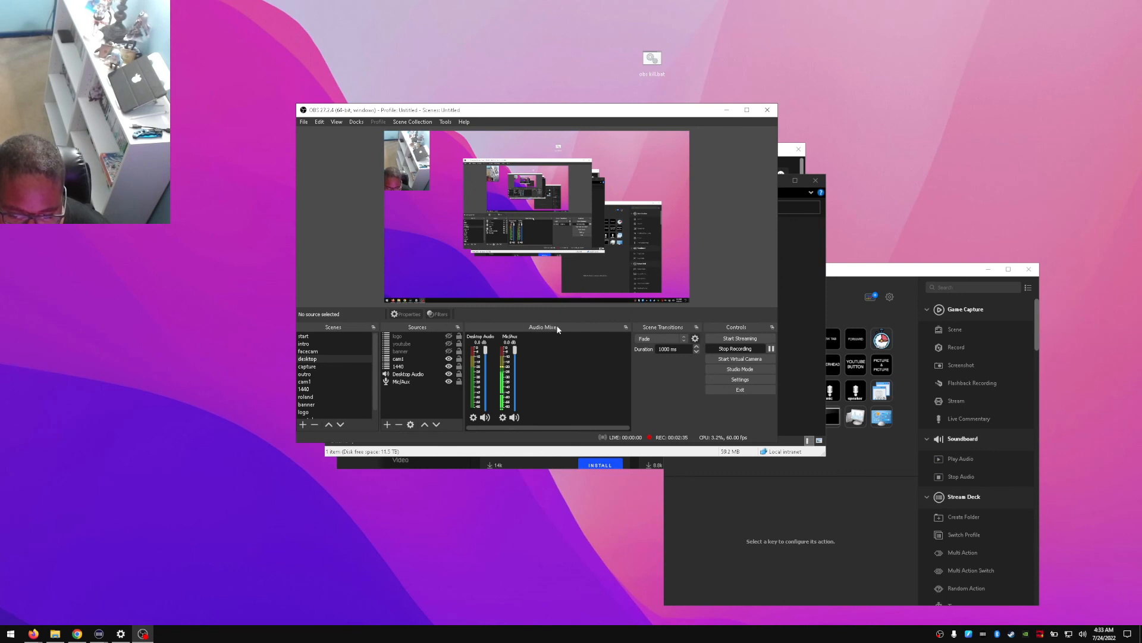
{"action": "mouse_move", "coordinate": [553, 332]}
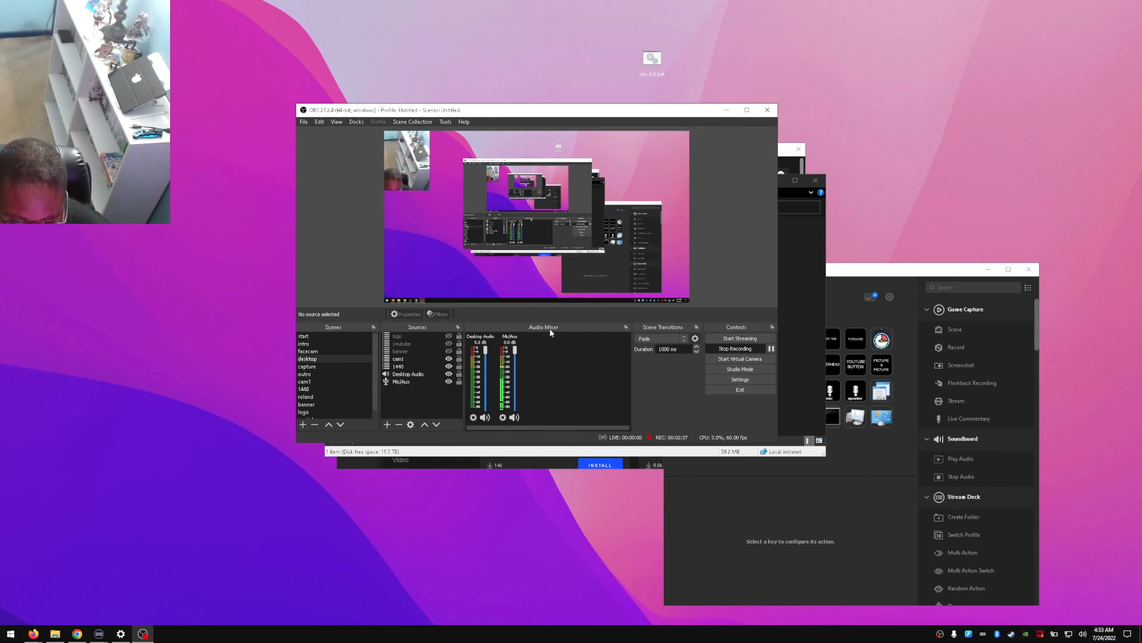
{"action": "mouse_move", "coordinate": [641, 375]}
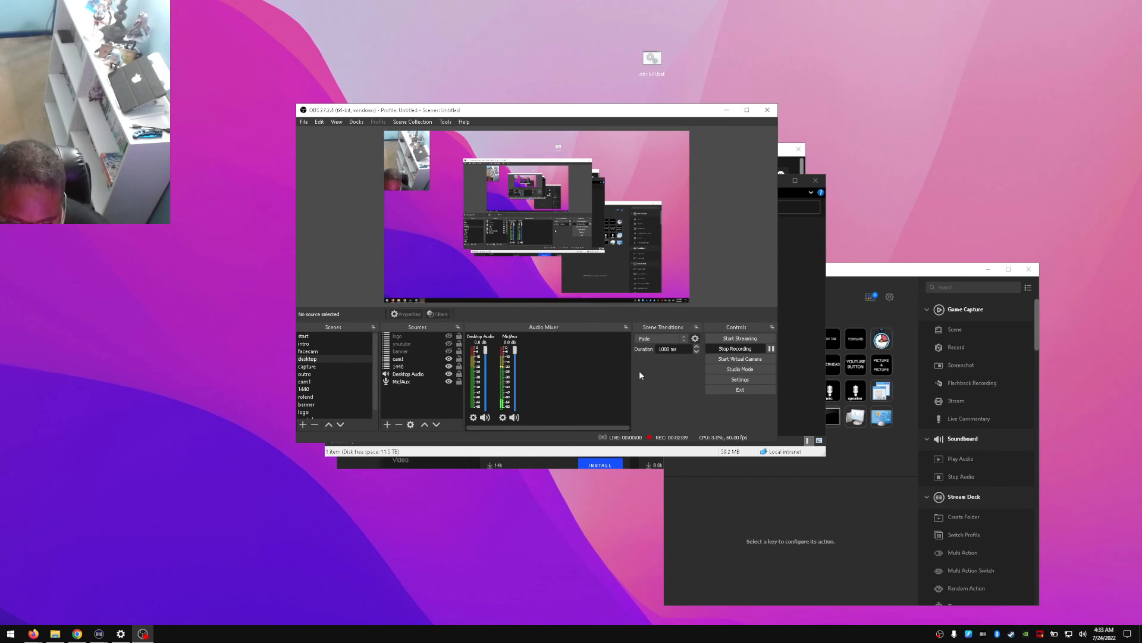
{"action": "mouse_move", "coordinate": [583, 364]}
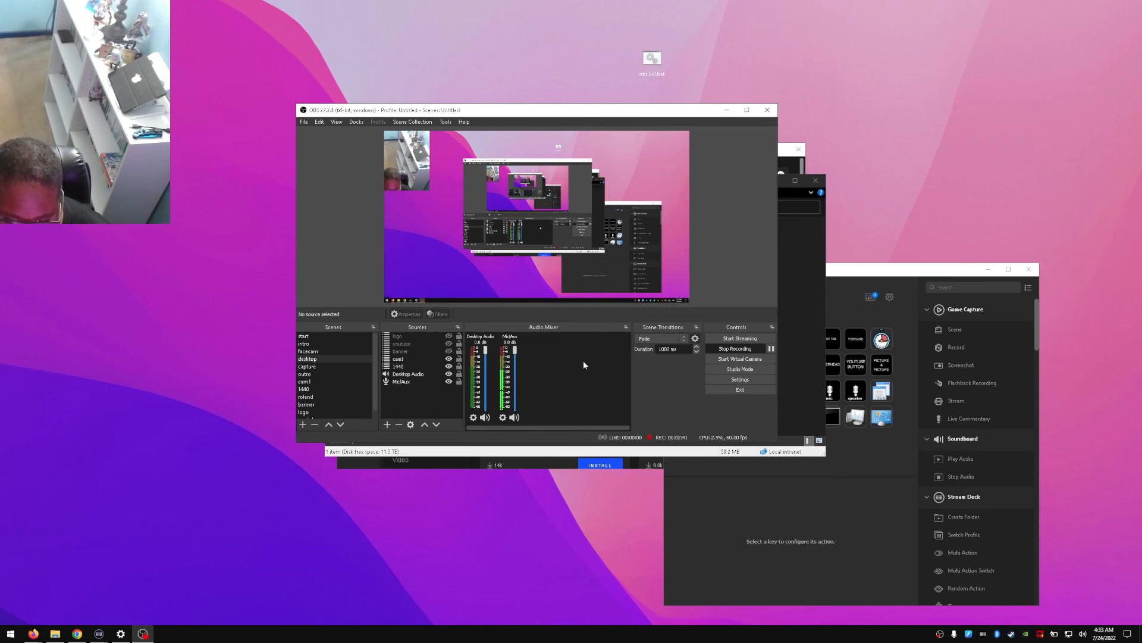
{"action": "mouse_move", "coordinate": [570, 413]}
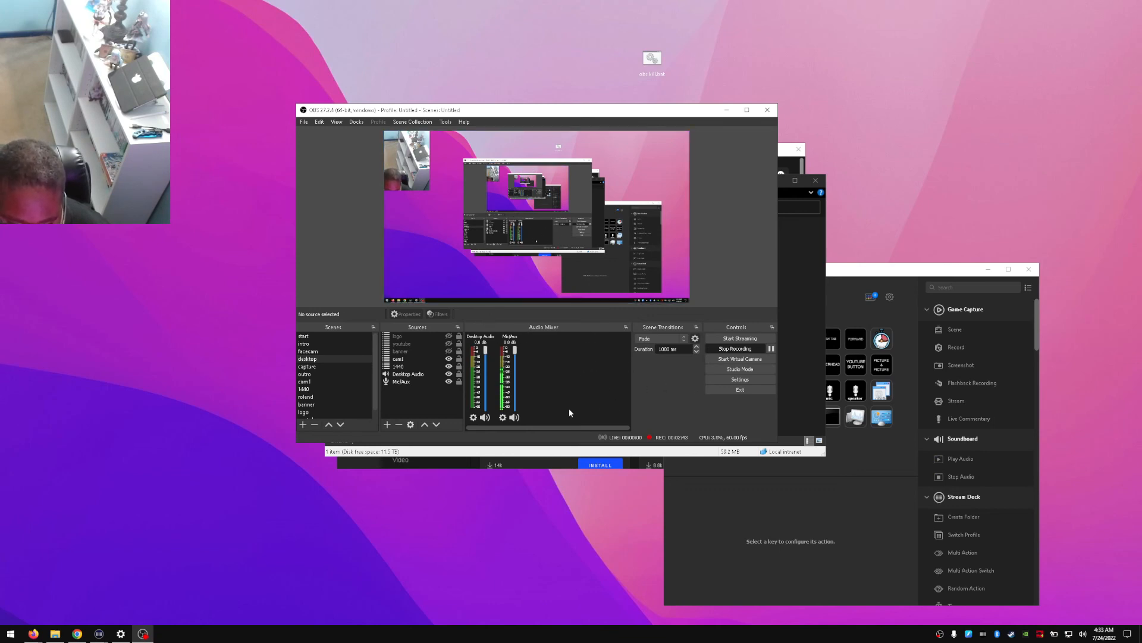
{"action": "mouse_move", "coordinate": [570, 411]}
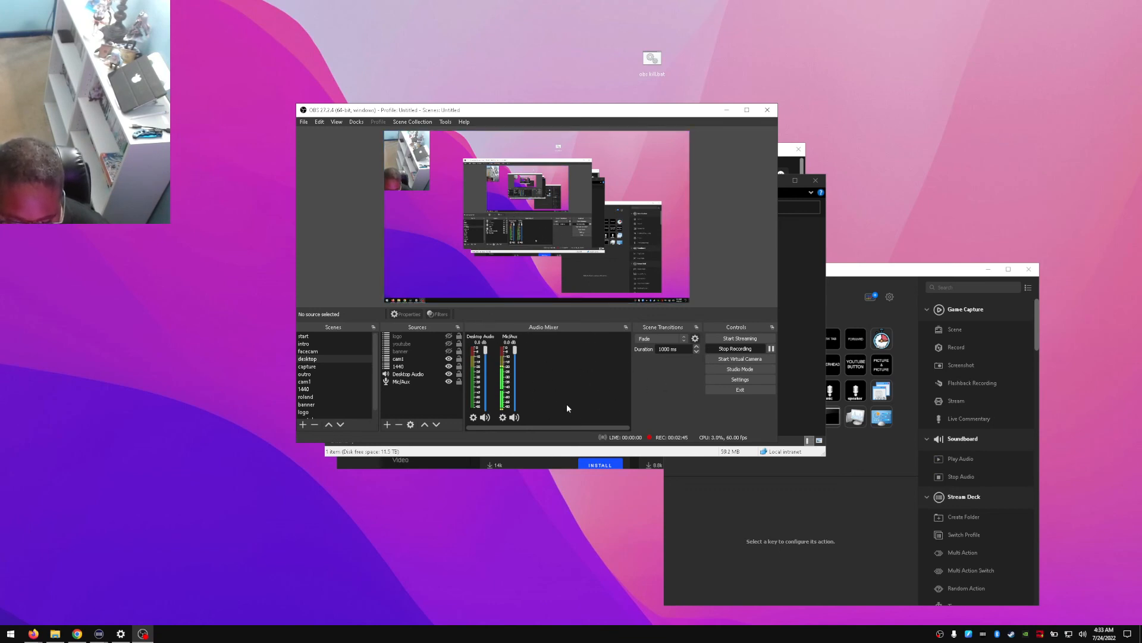
{"action": "mouse_move", "coordinate": [569, 375]}
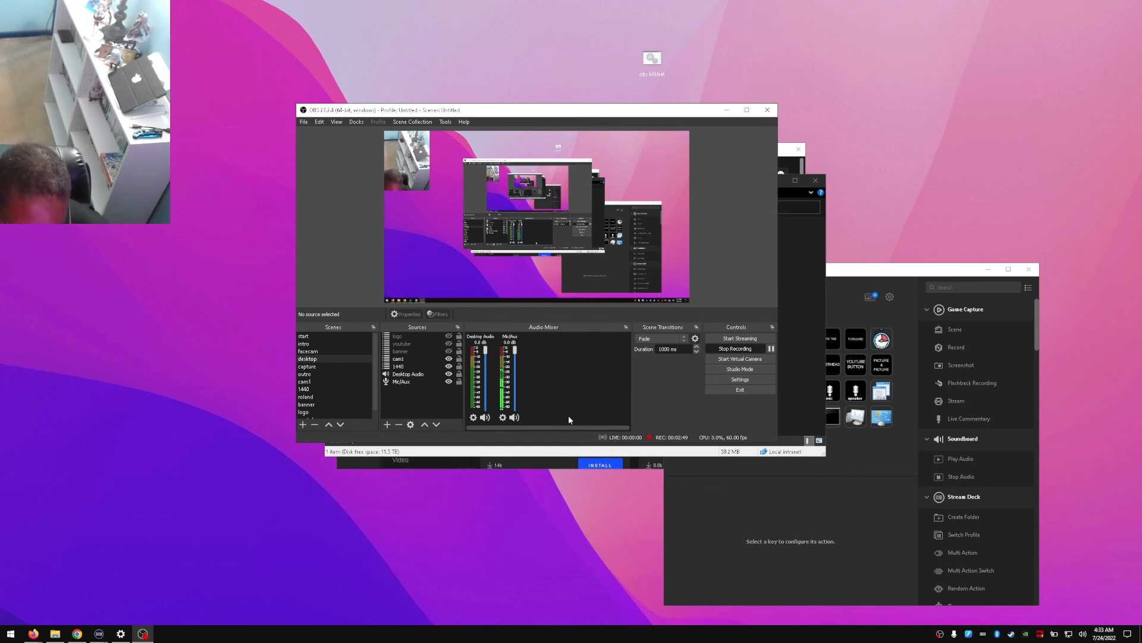
{"action": "mouse_move", "coordinate": [563, 422]}
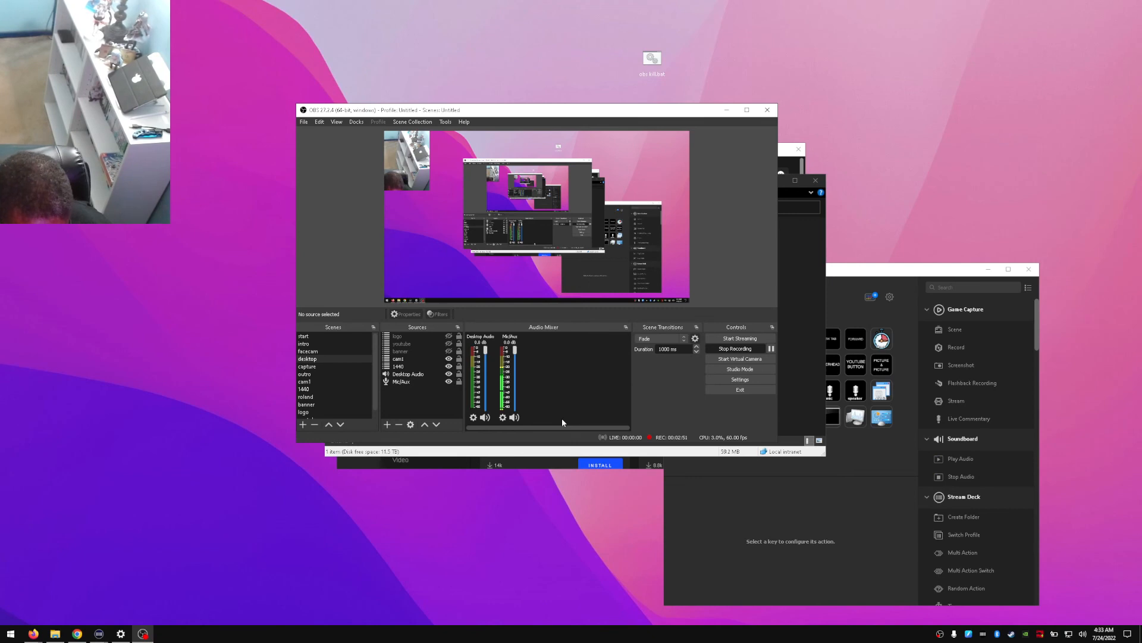
{"action": "mouse_move", "coordinate": [618, 416]}
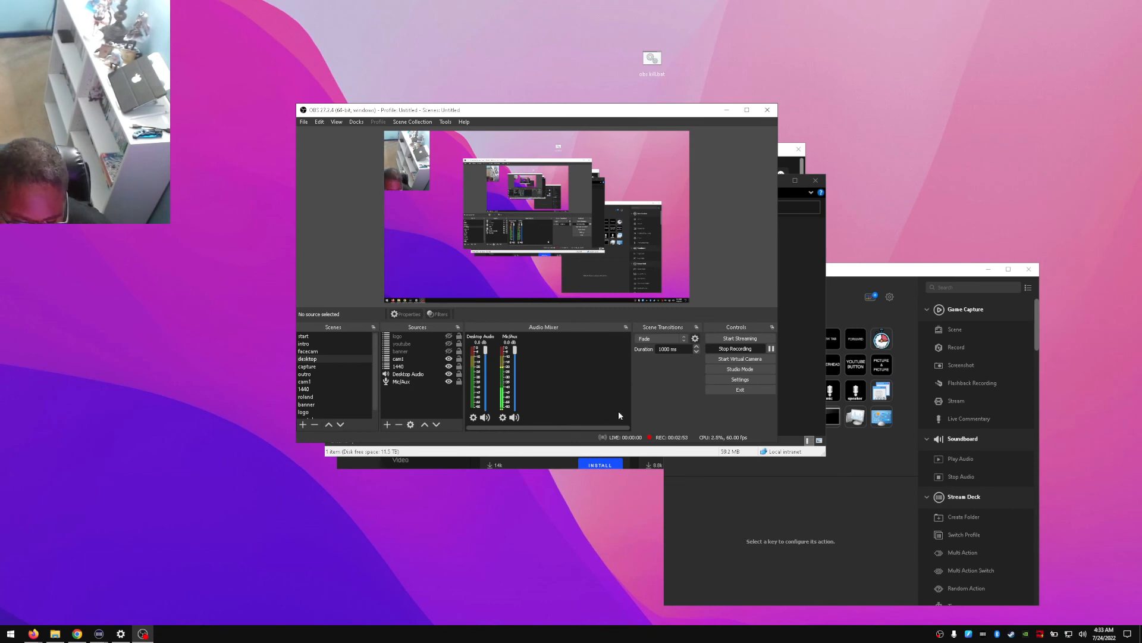